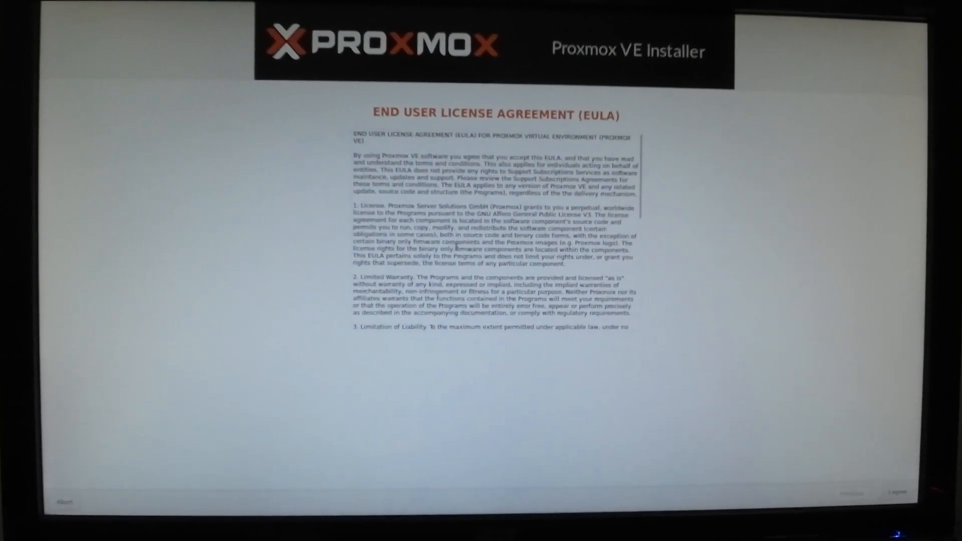
Accept the license agreement and continue with the default target hard disk.
scroll(down, 3)
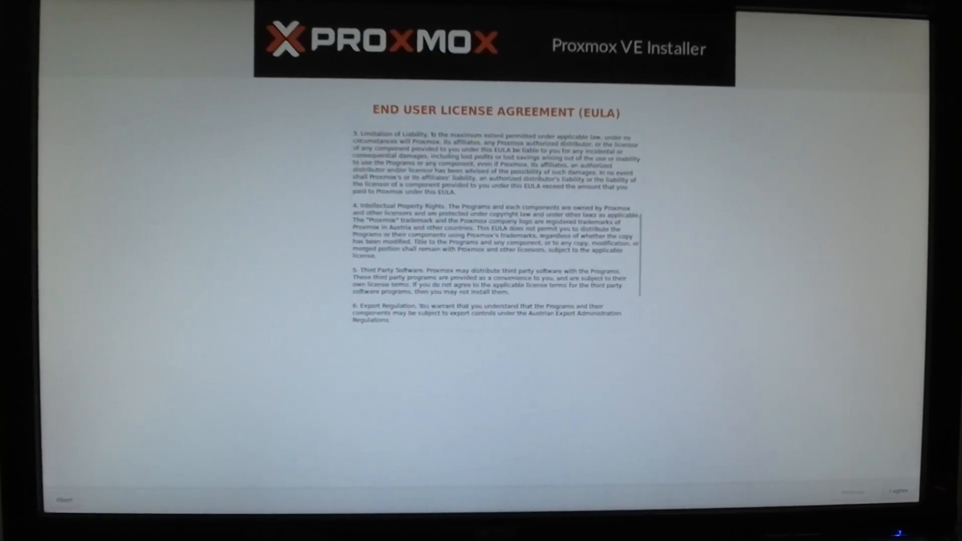
click(901, 491)
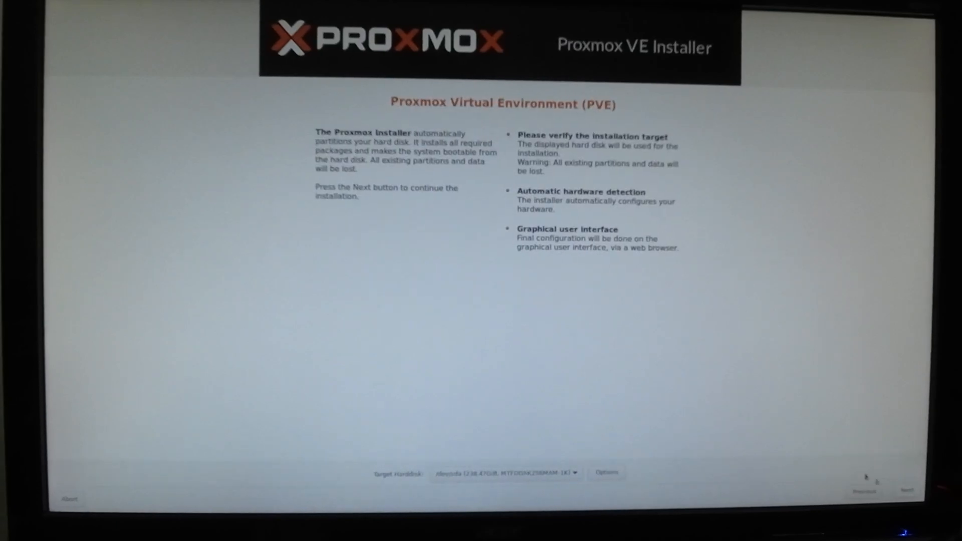
click(506, 474)
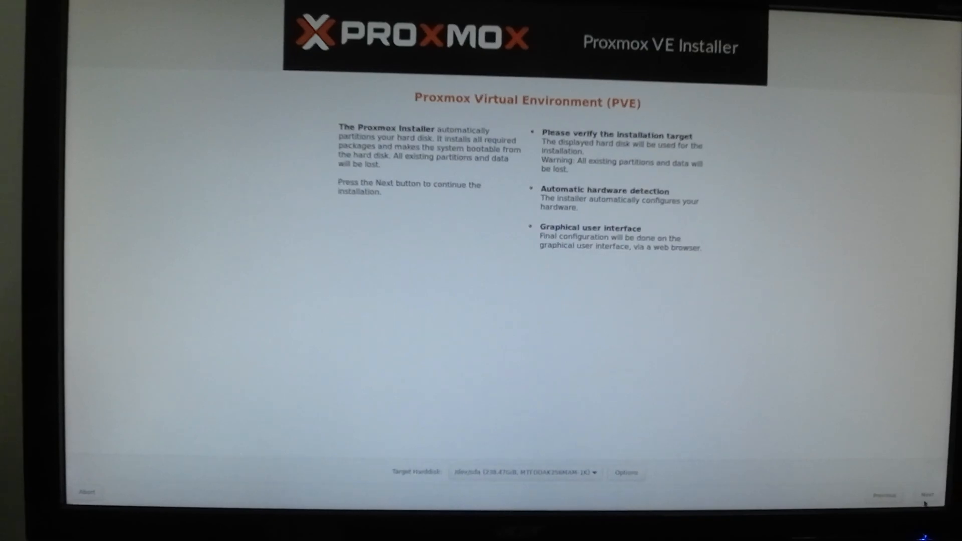
click(926, 495)
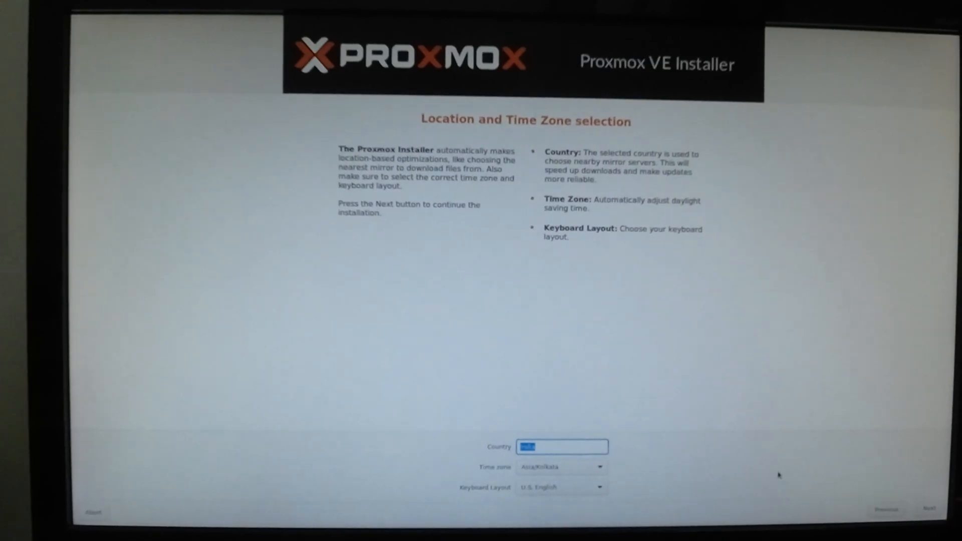
Keep Asia/Kolkata and U.S. English, set the root password and enter a valid administrator email.
click(931, 512)
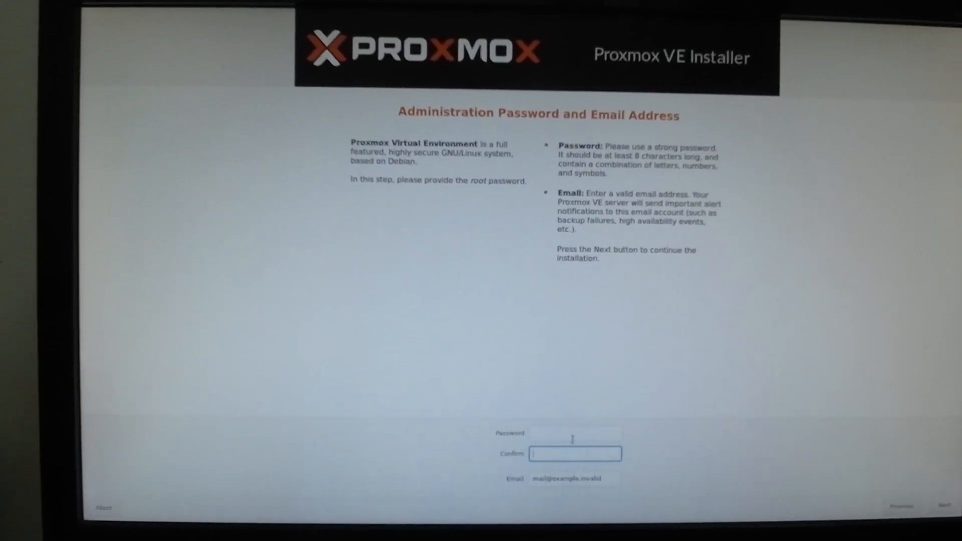
click(577, 432)
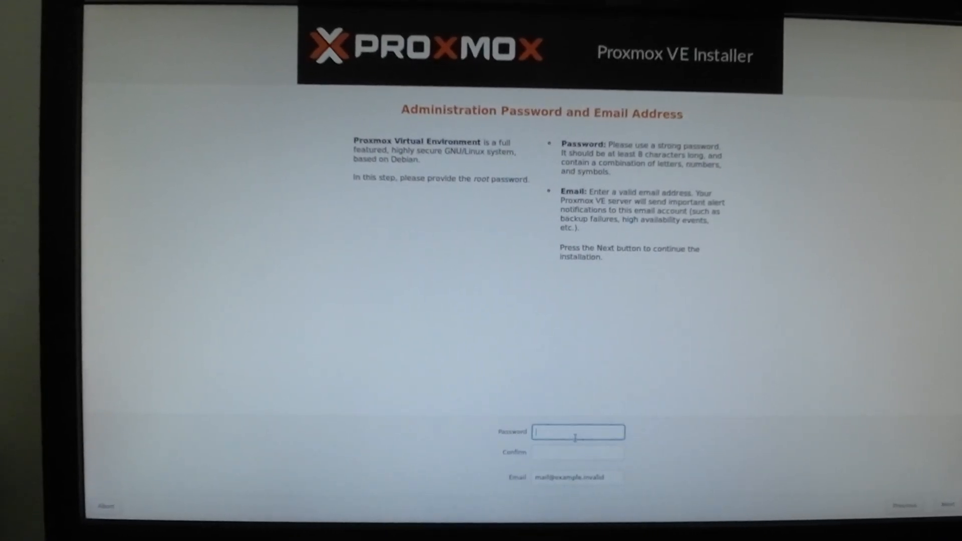
text(•••••)
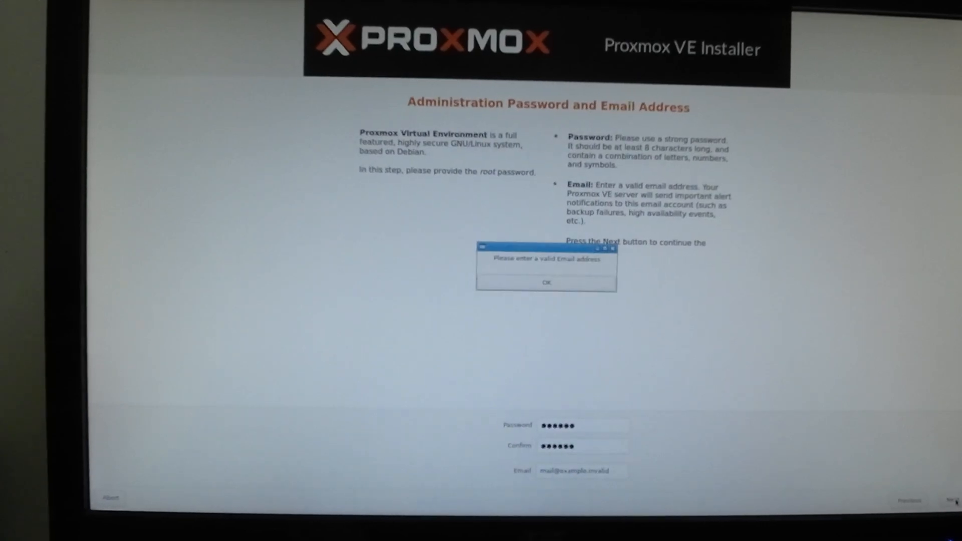
click(545, 282)
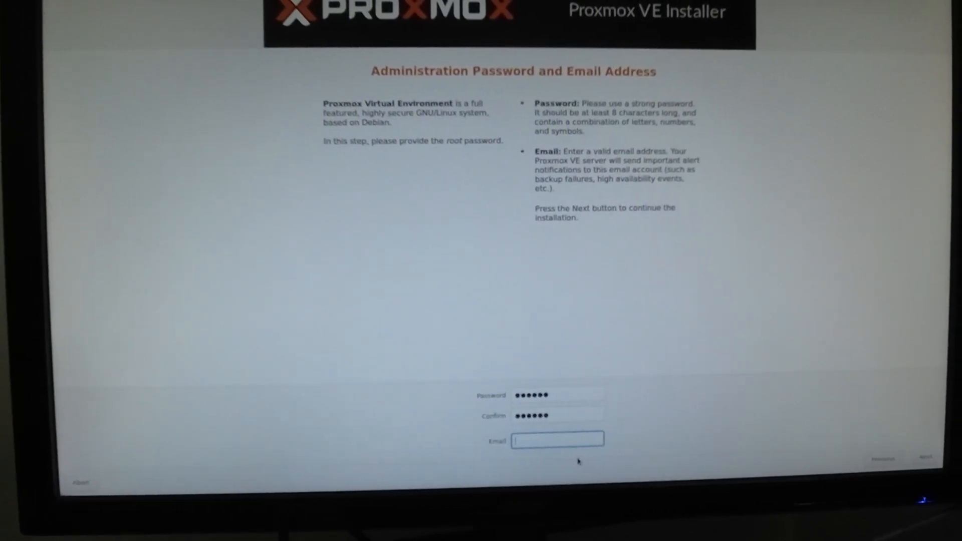
text(pn)
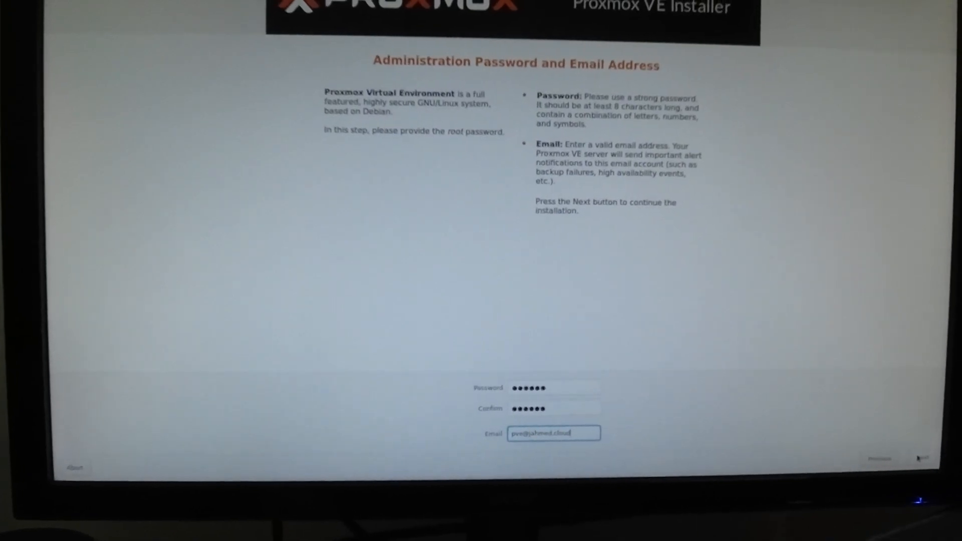
Set hostname pve.local, IP 10.10.0.12/24, gateway 10.10.0.1 and DNS 10.10.0.30, reaching the summary.
click(922, 461)
text(pve.jahm)
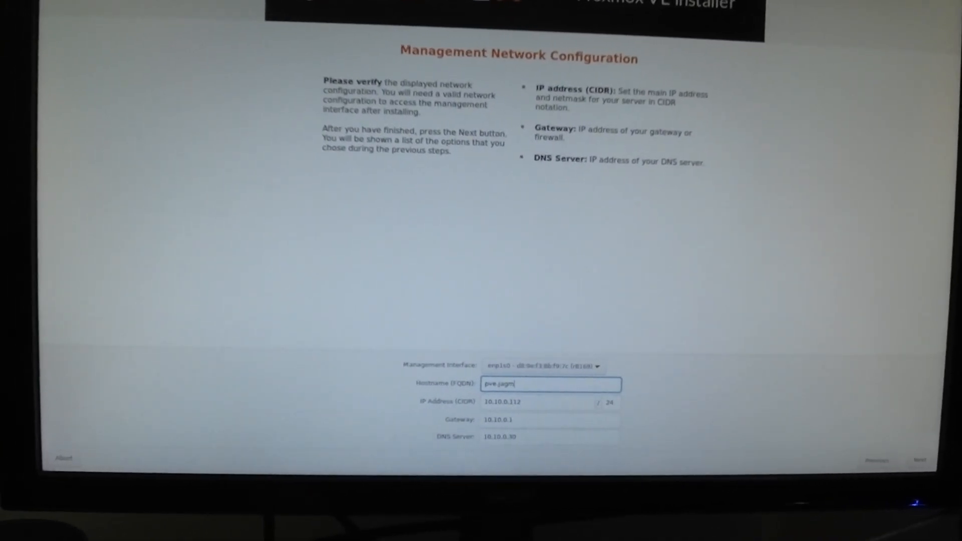
text(ed)
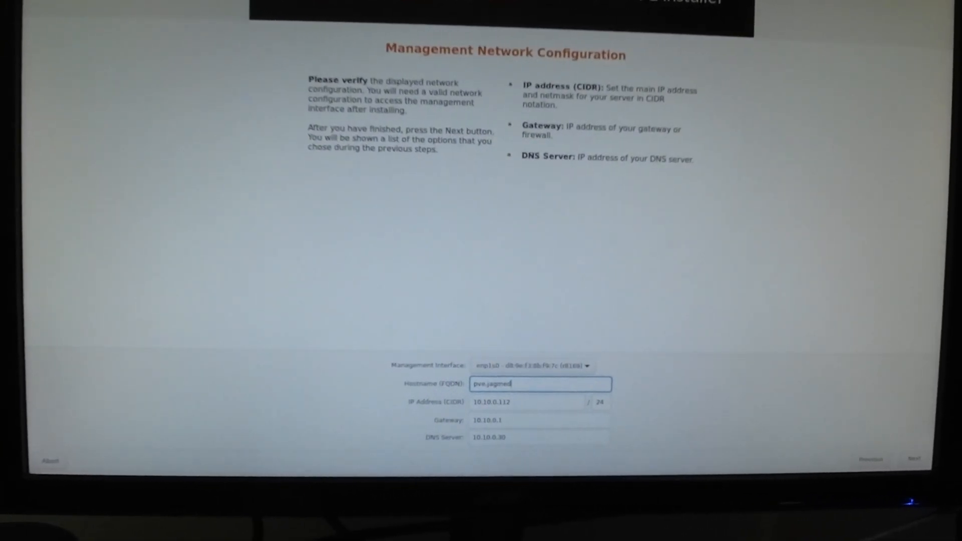
text(.local)
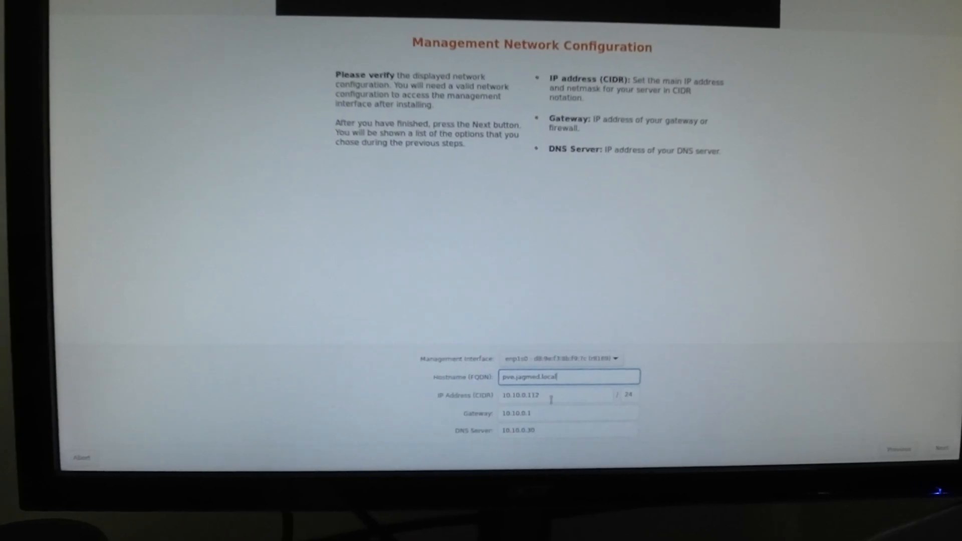
click(564, 394)
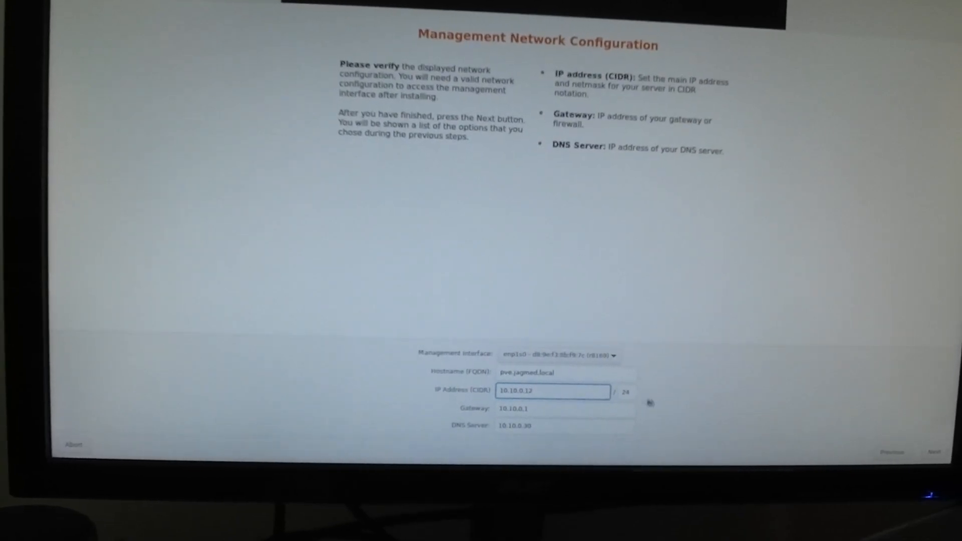
click(558, 425)
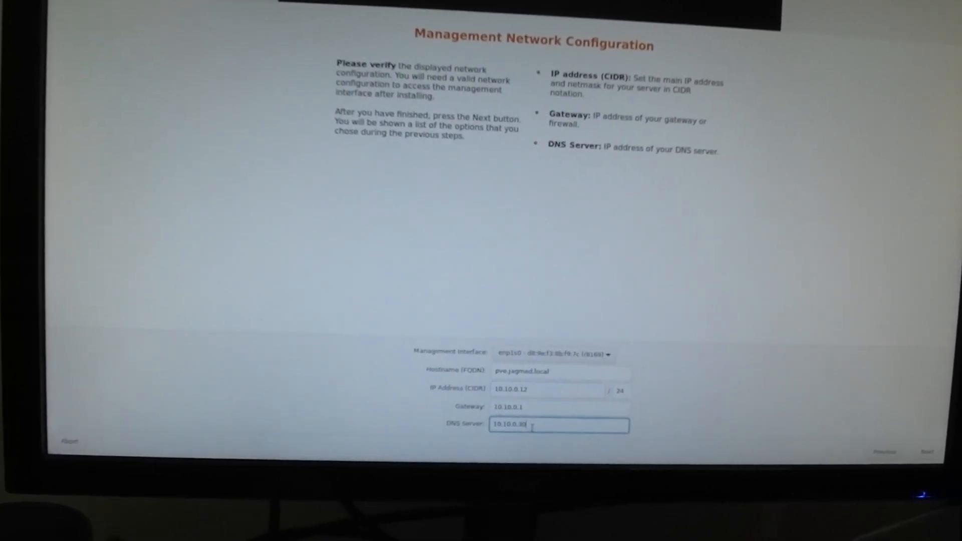
click(927, 452)
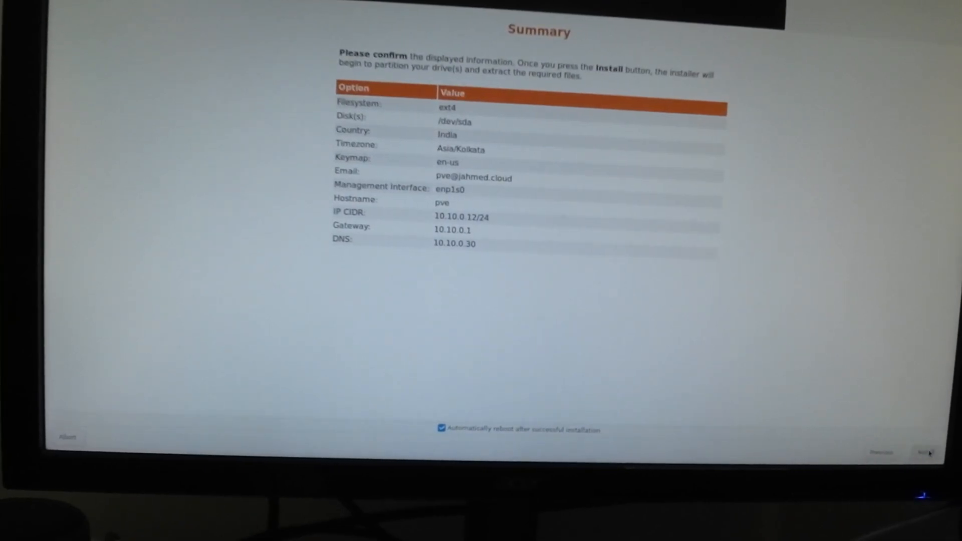
click(920, 453)
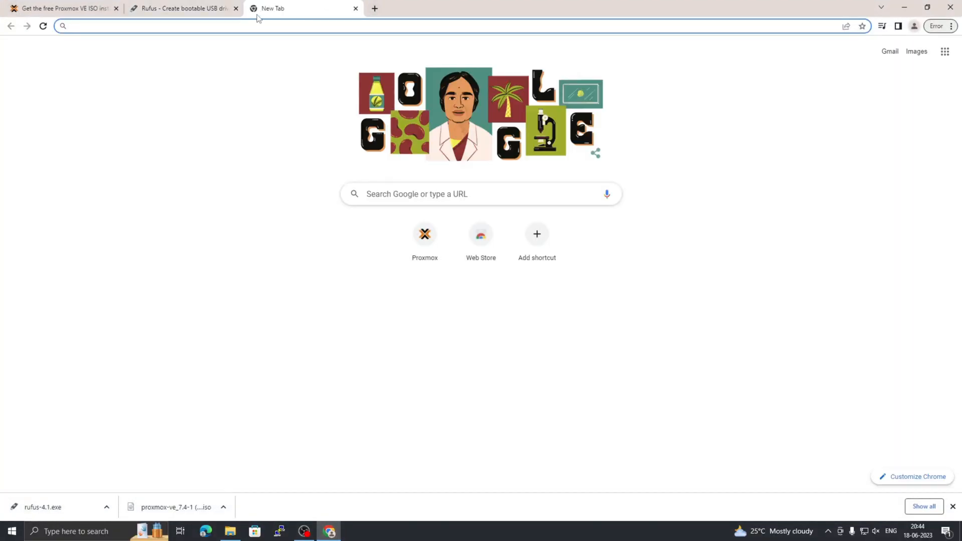
text(10.10.0.12:)
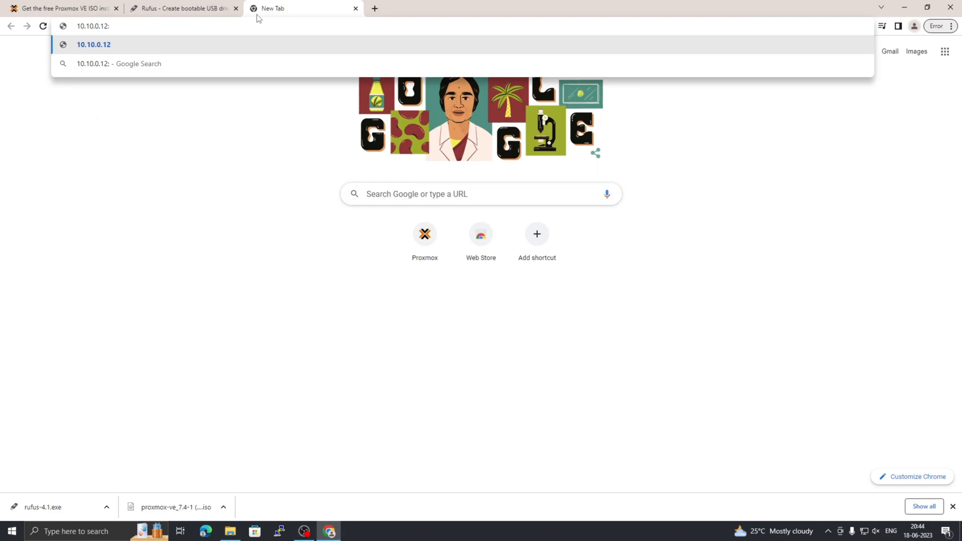
text(8006)
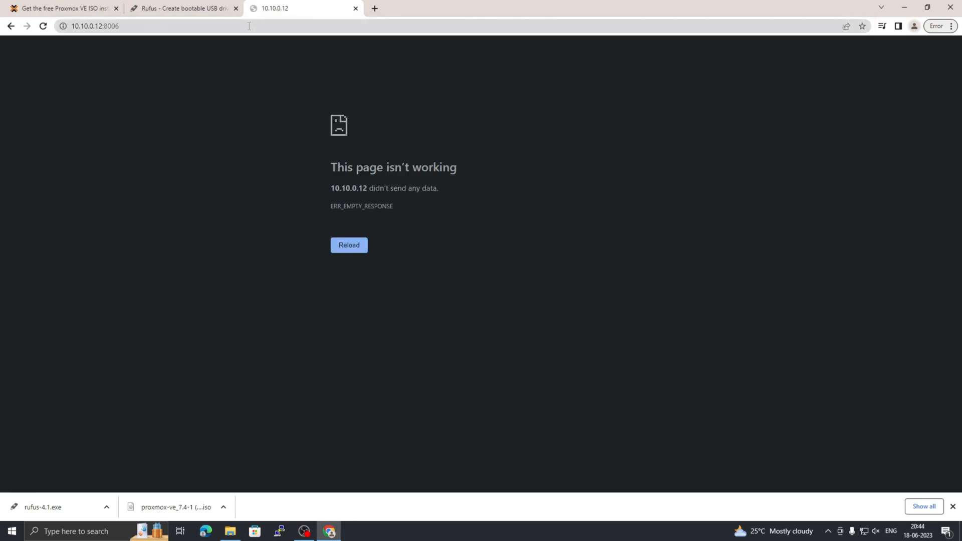
click(122, 26)
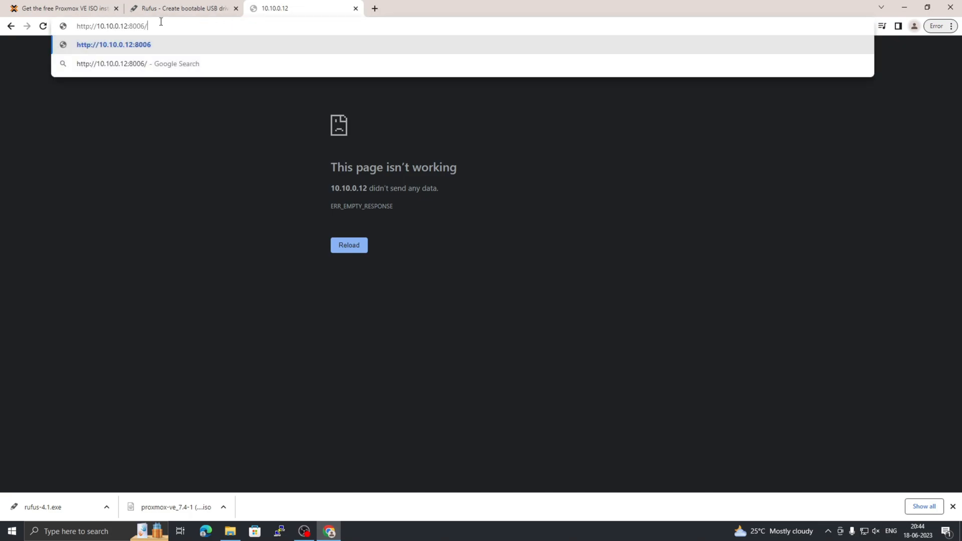
text(d)
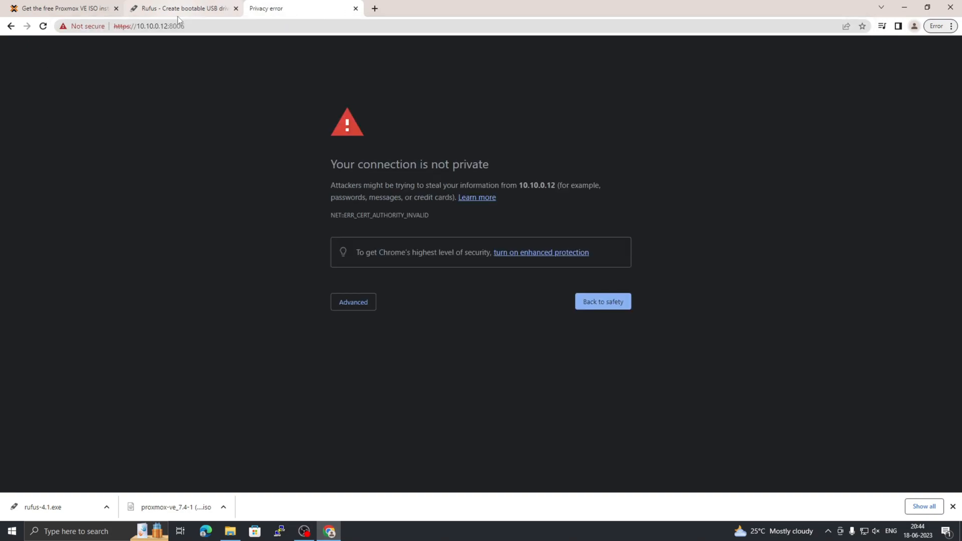
Bypass the untrusted certificate warning to reach the Proxmox VE login page.
click(354, 302)
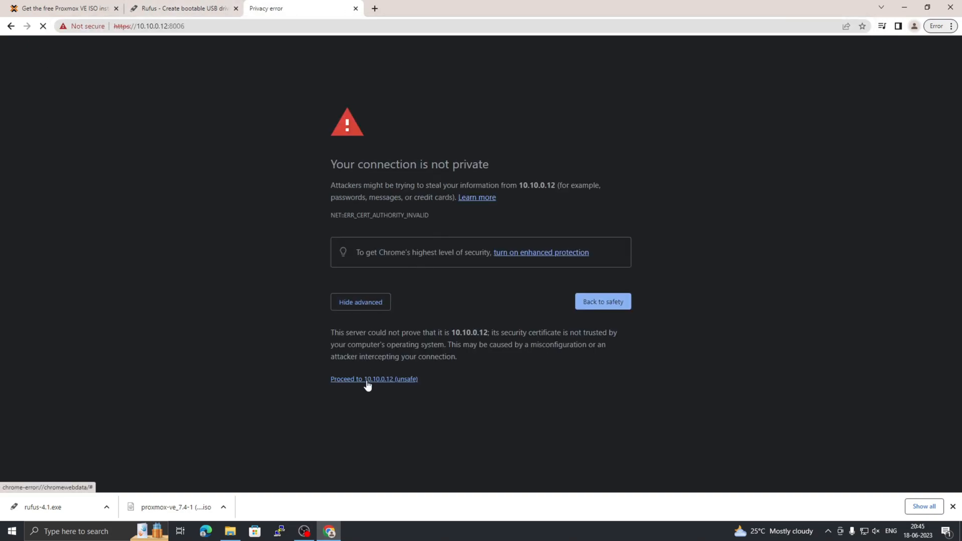
click(374, 379)
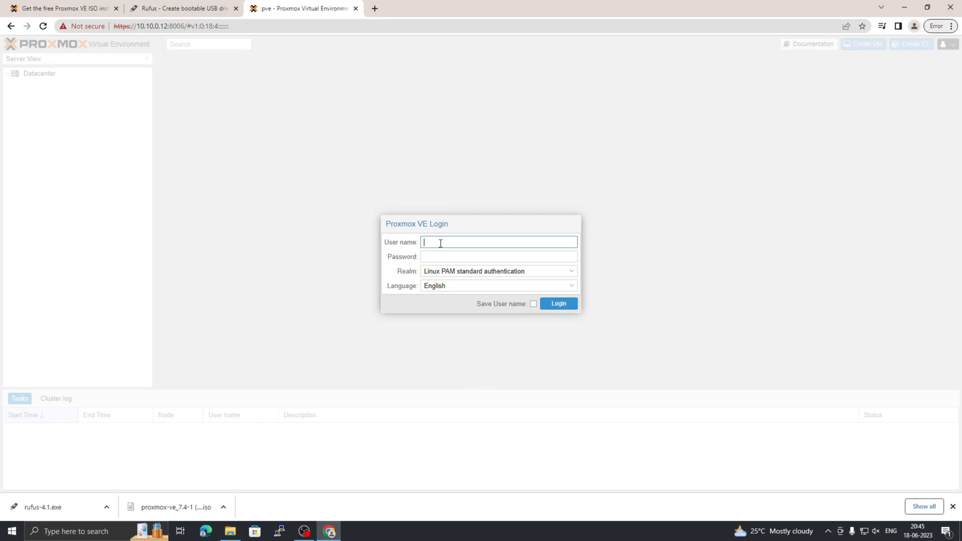
Log in as root and show the pve node's Summary page in Server View.
text(root)
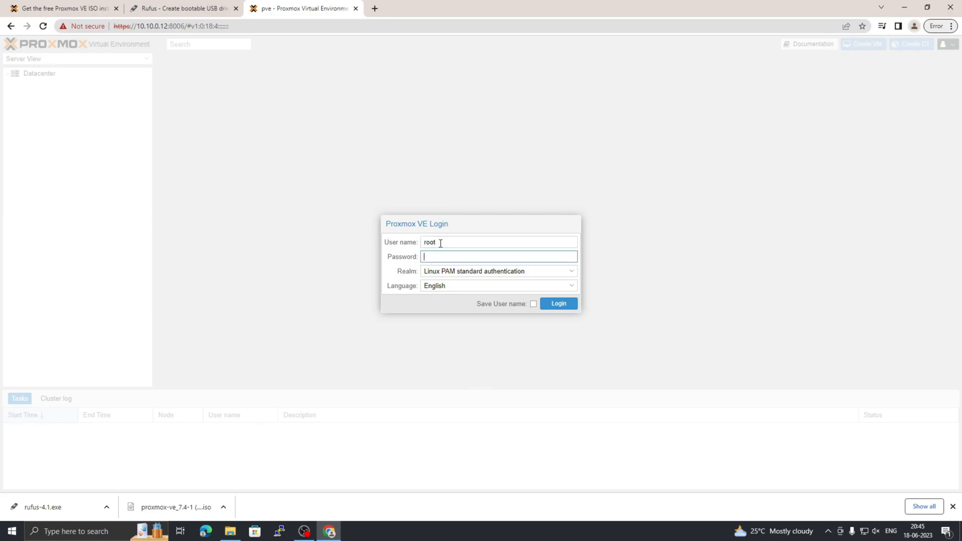
click(557, 303)
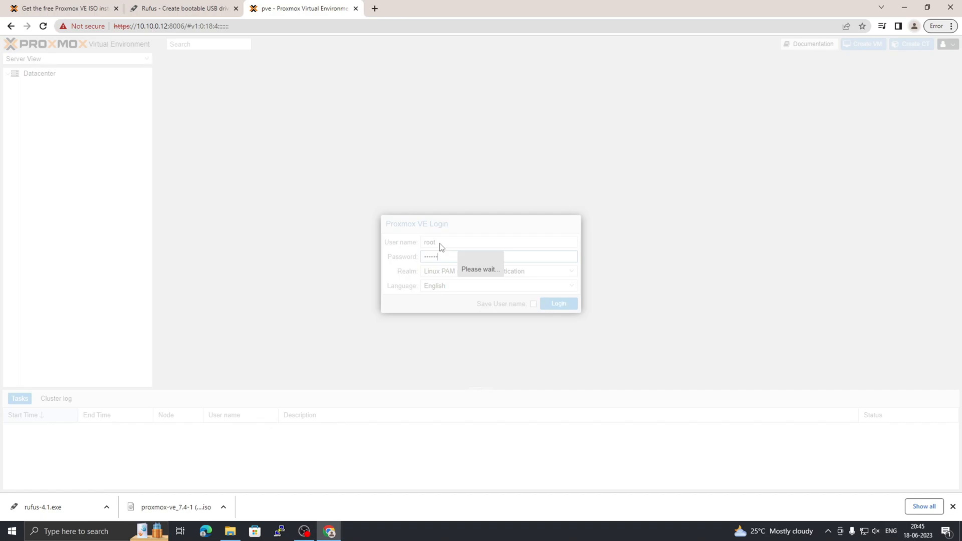
click(557, 302)
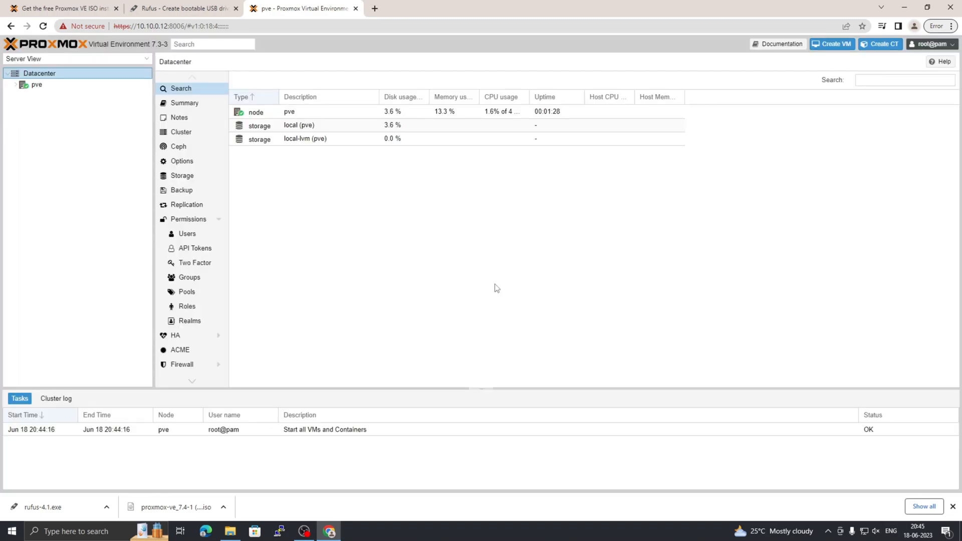
click(36, 84)
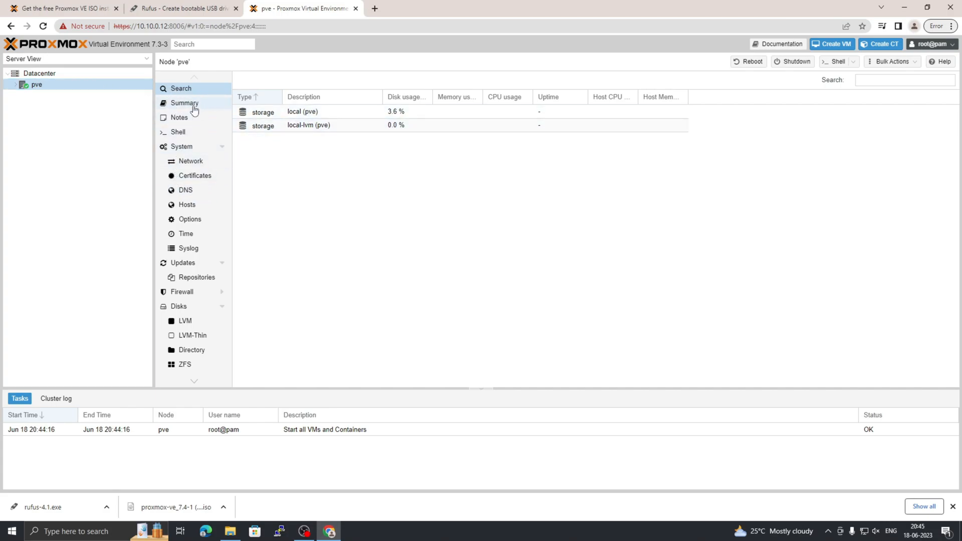
click(185, 102)
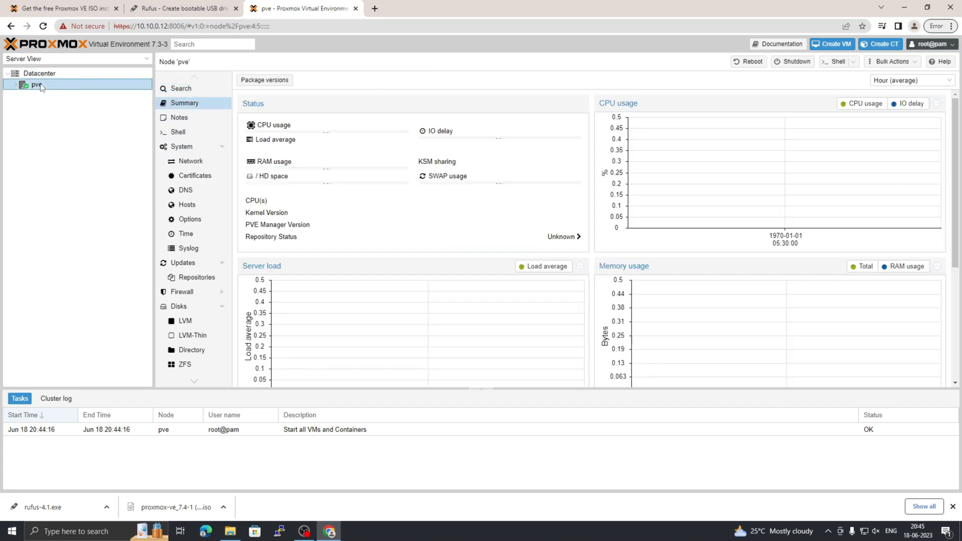